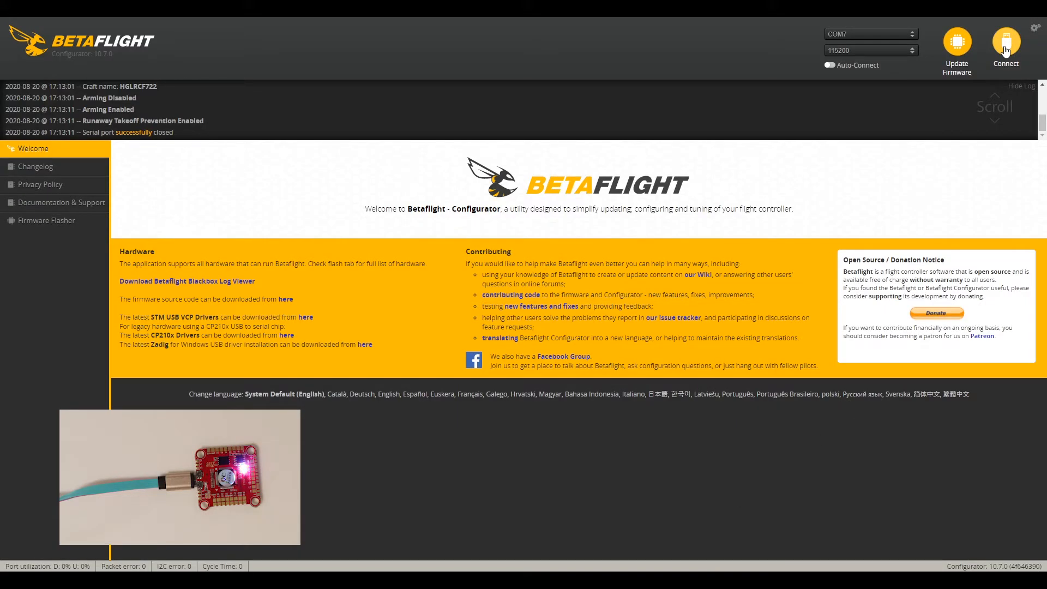
Connect to the HGLRCF722 flight controller on COM7
{"action": "left_click", "coordinate": [1004, 44]}
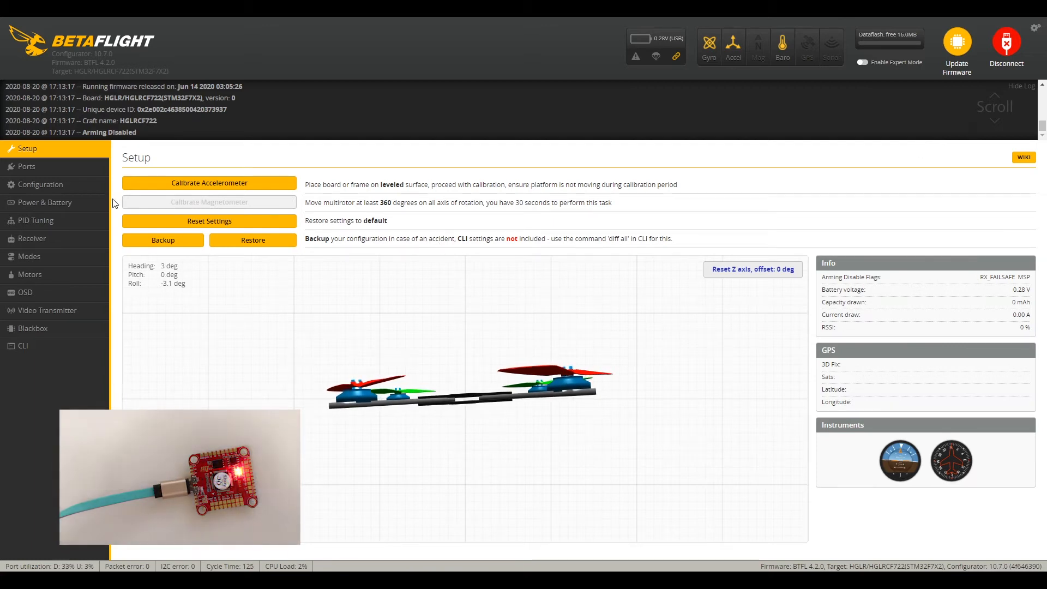
Calibrate the accelerometer, then reset the Z axis heading to -4 degrees
{"action": "left_click", "coordinate": [209, 183]}
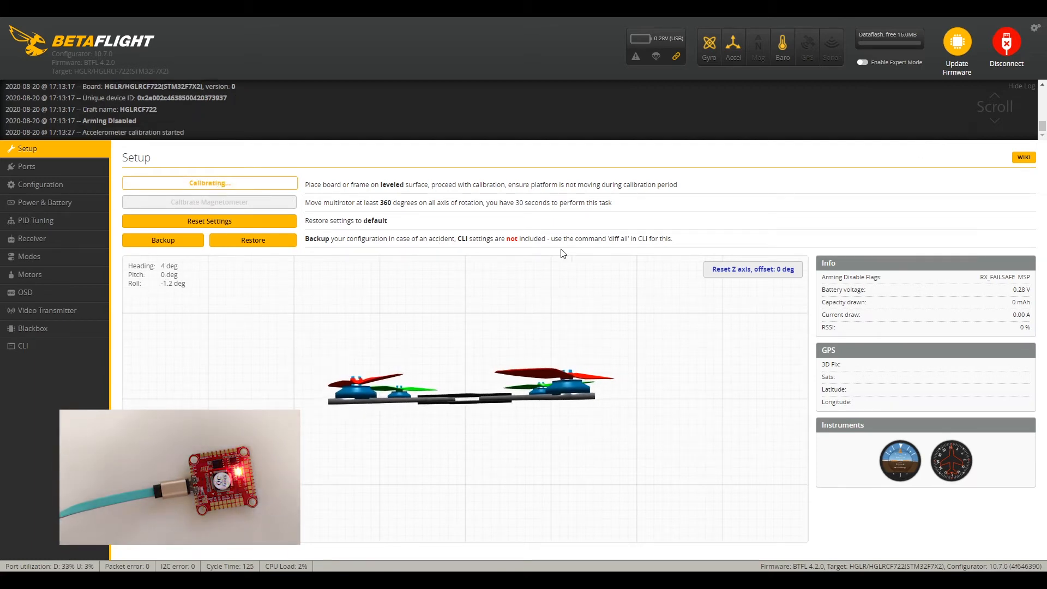
{"action": "left_click", "coordinate": [752, 269]}
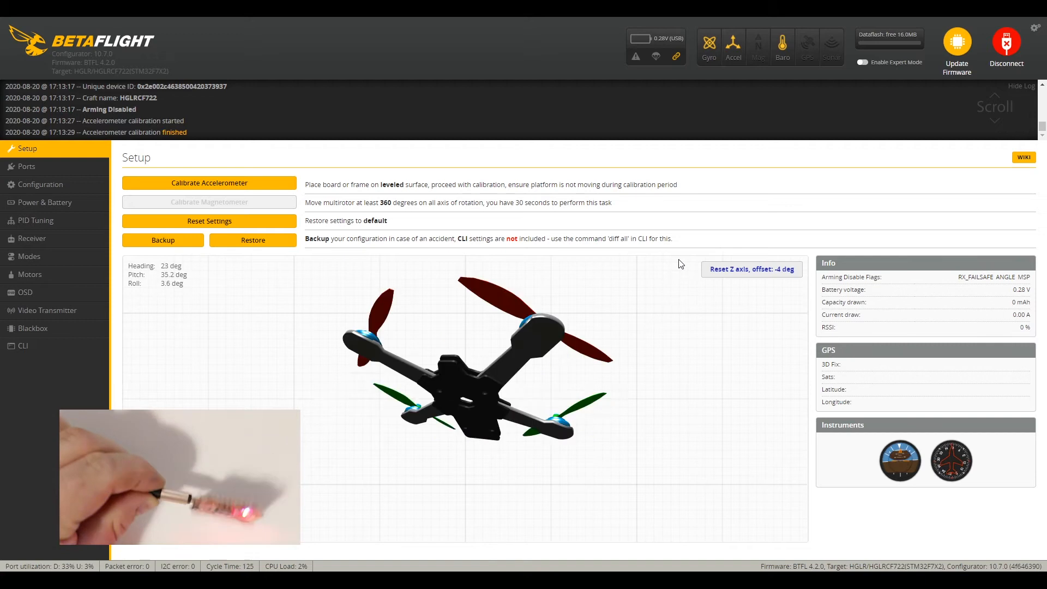
{"action": "left_click", "coordinate": [751, 269]}
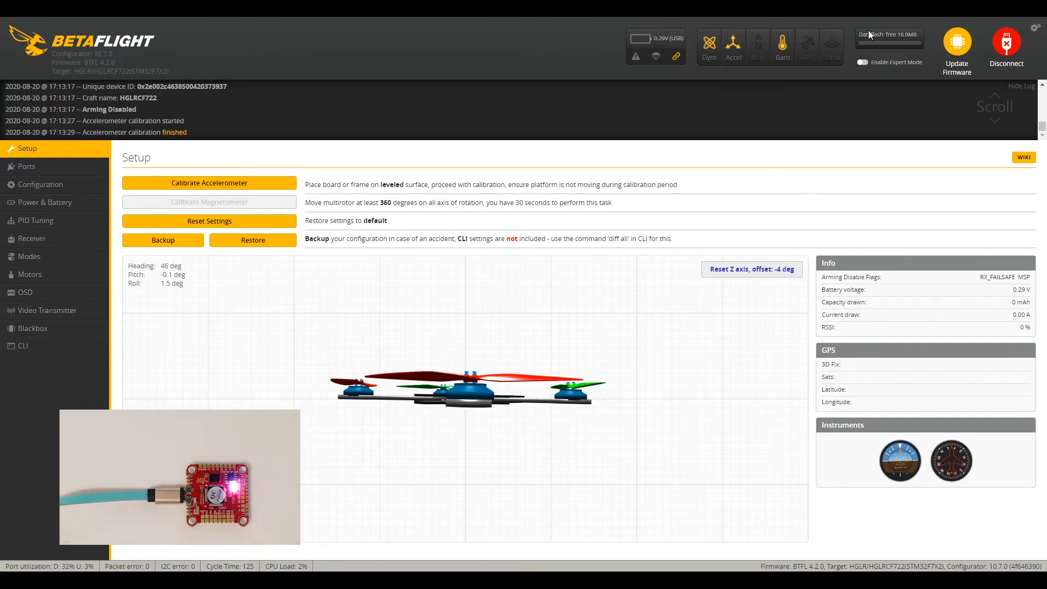
Enable expert mode and view live gyroscope and accelerometer graphs on Sensors
{"action": "left_click", "coordinate": [863, 61]}
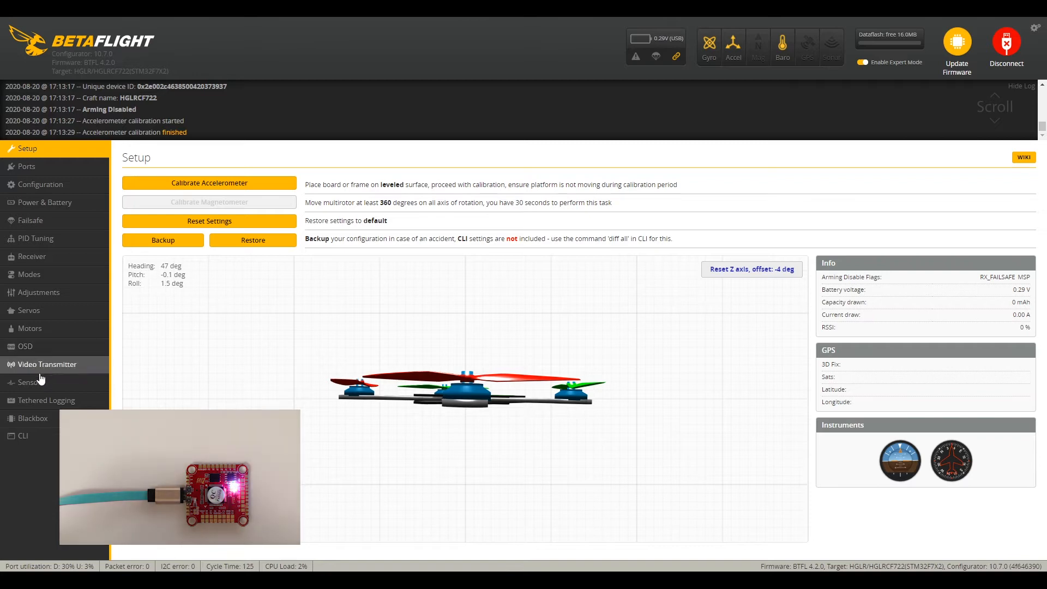
{"action": "left_click", "coordinate": [31, 382]}
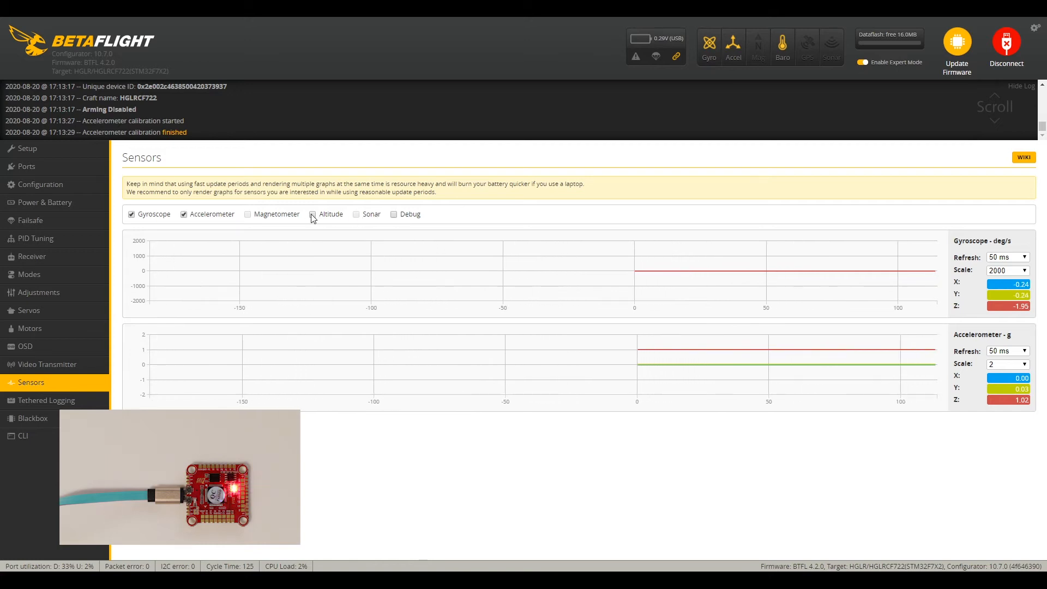
Add the altitude graph to the sensor graphs, then return to Setup
{"action": "left_click", "coordinate": [312, 214]}
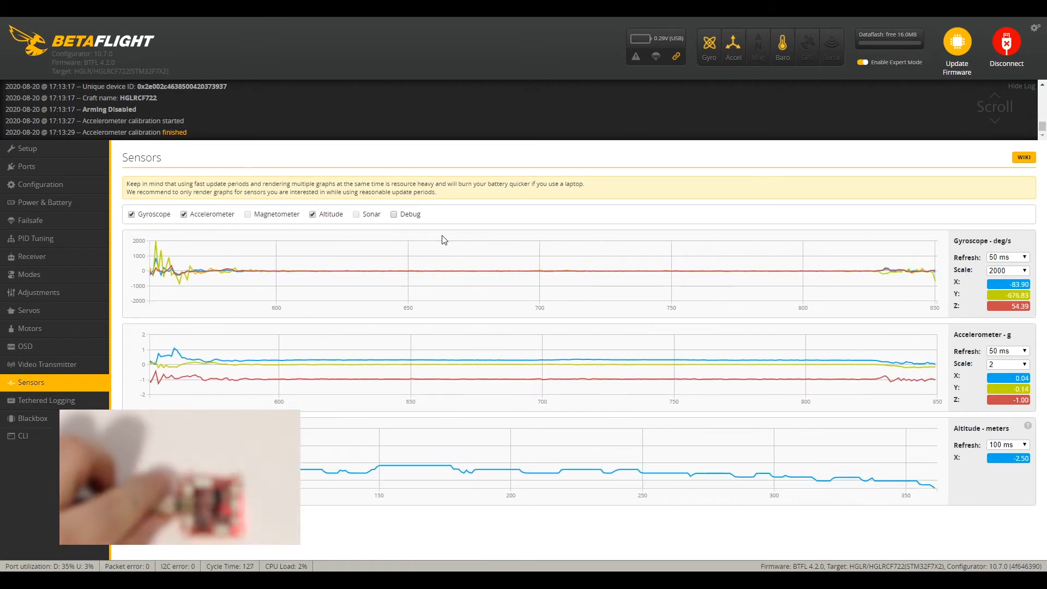
{"action": "left_click", "coordinate": [28, 148]}
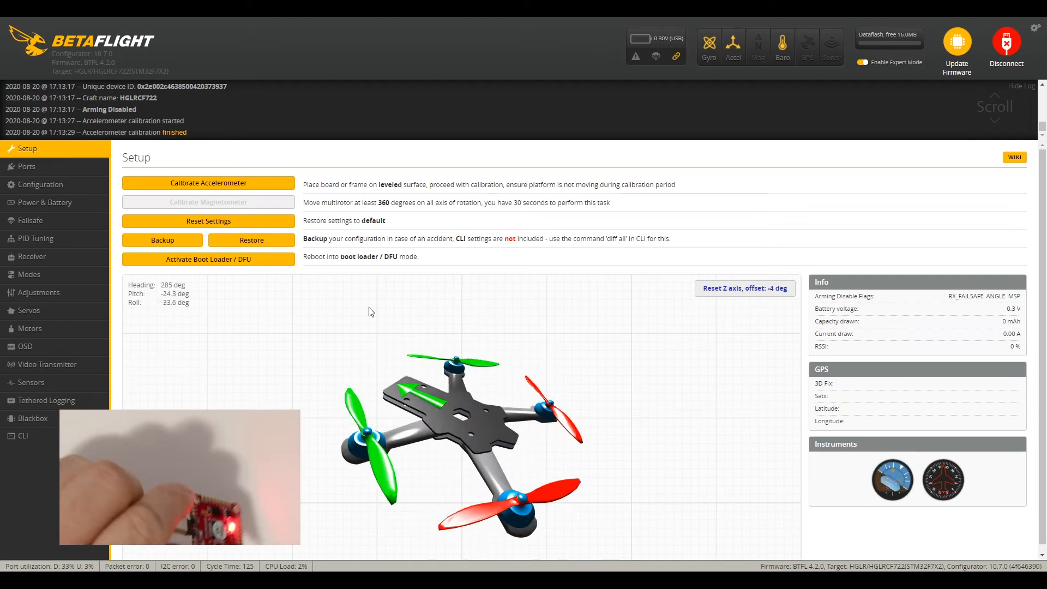